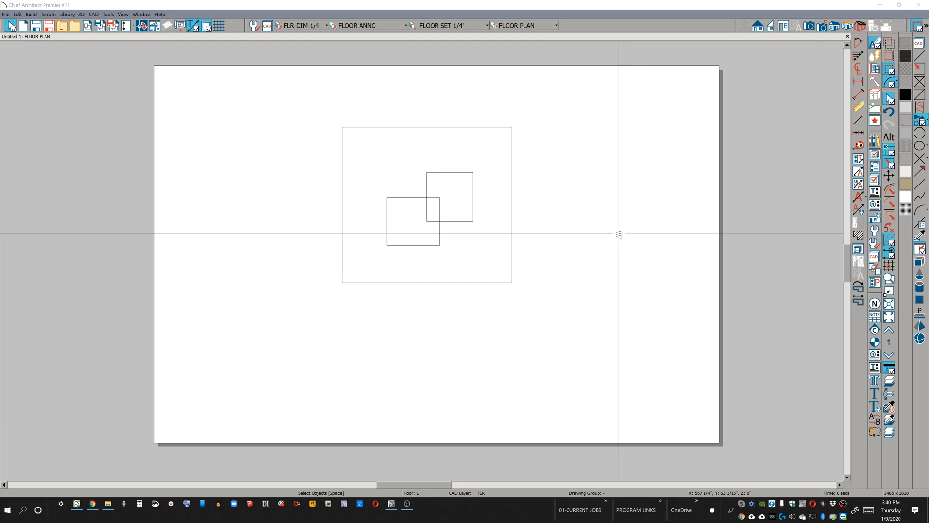
pyautogui.moveTo(468, 113)
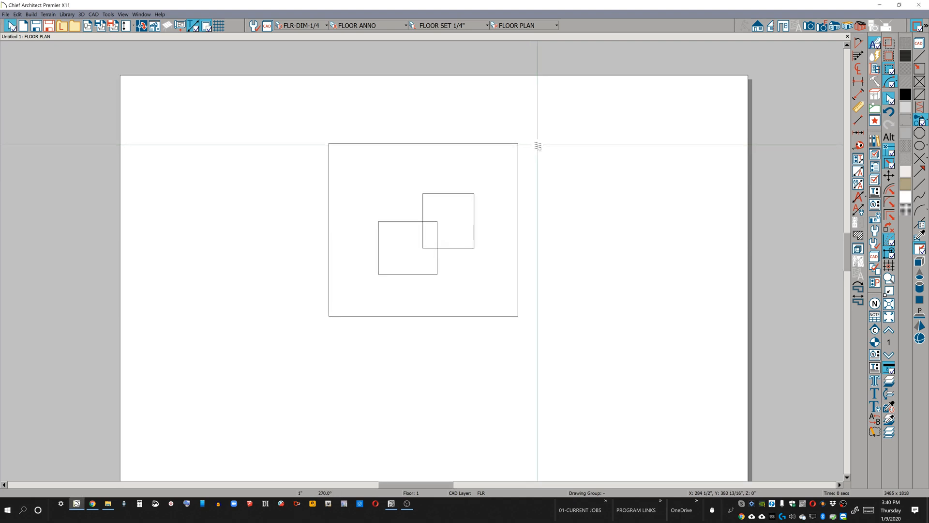
pyautogui.moveTo(578, 143)
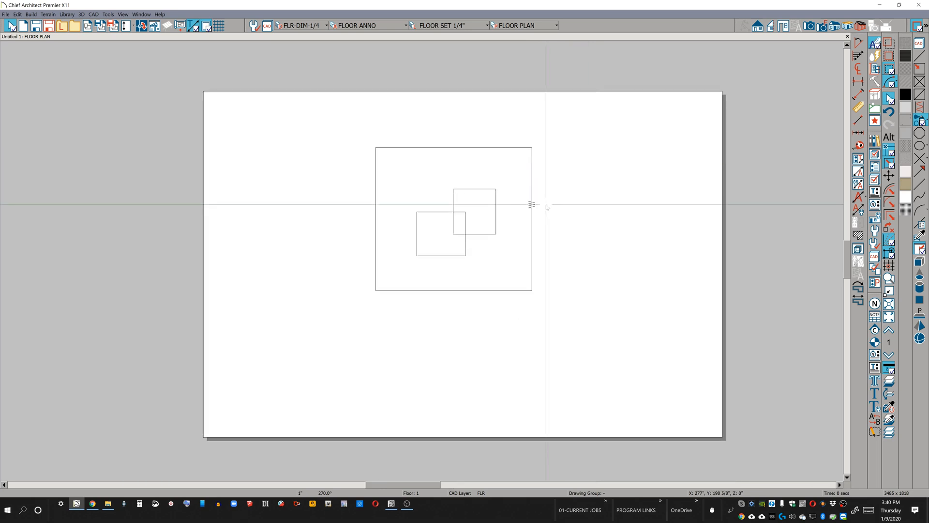
pyautogui.moveTo(463, 172)
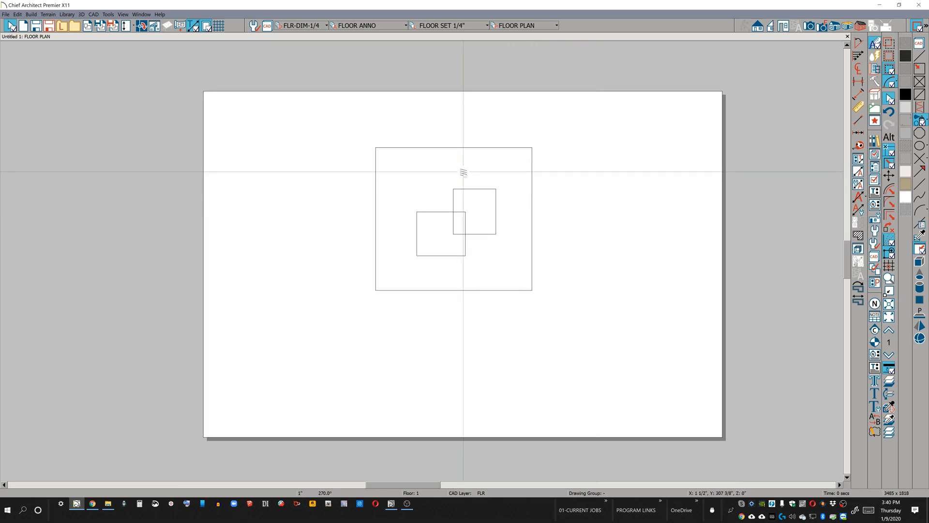
pyautogui.moveTo(608, 164)
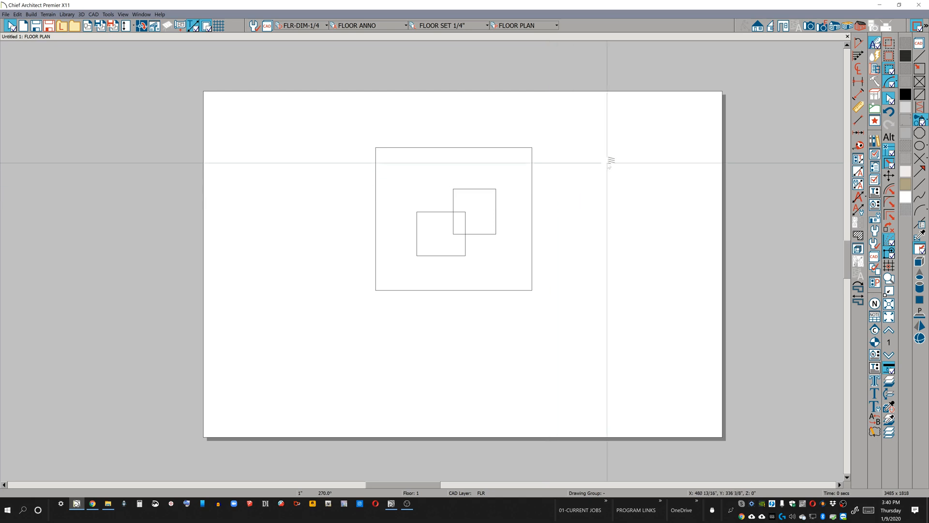
pyautogui.moveTo(609, 171)
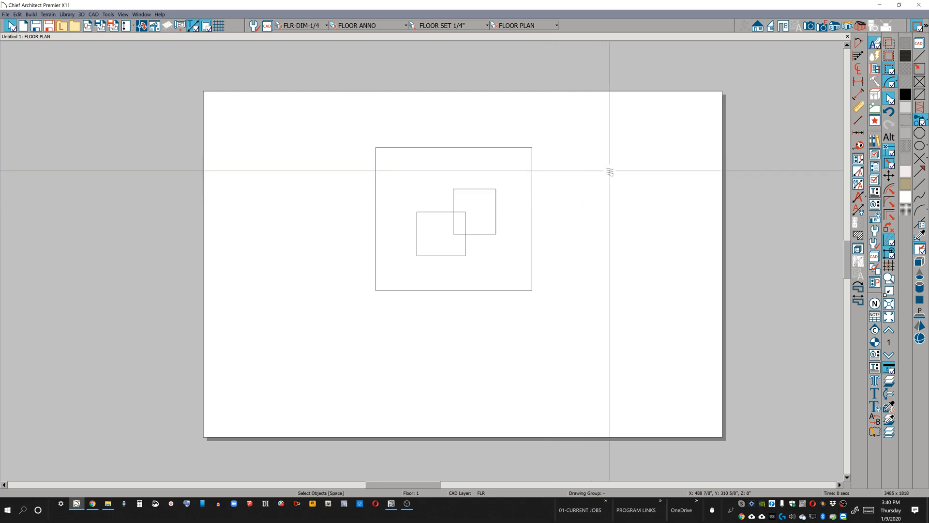
pyautogui.moveTo(477, 202)
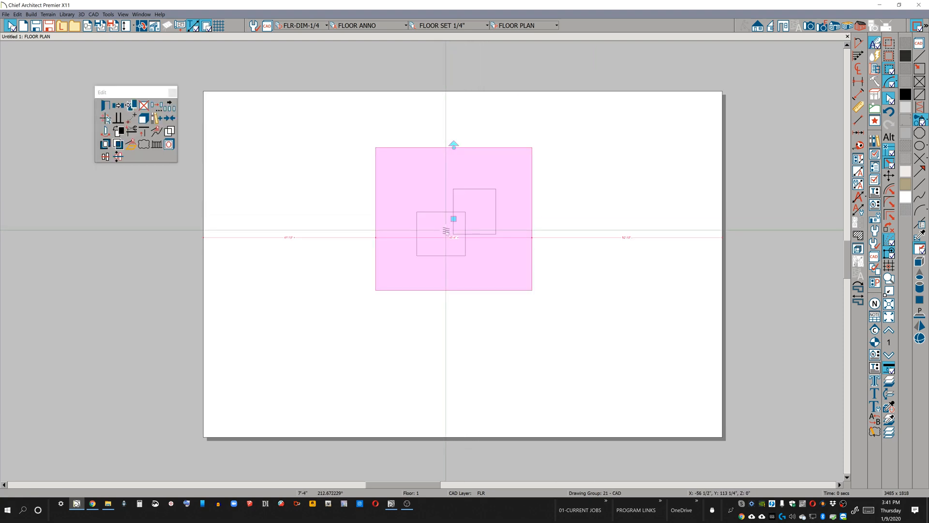
pyautogui.moveTo(445, 238)
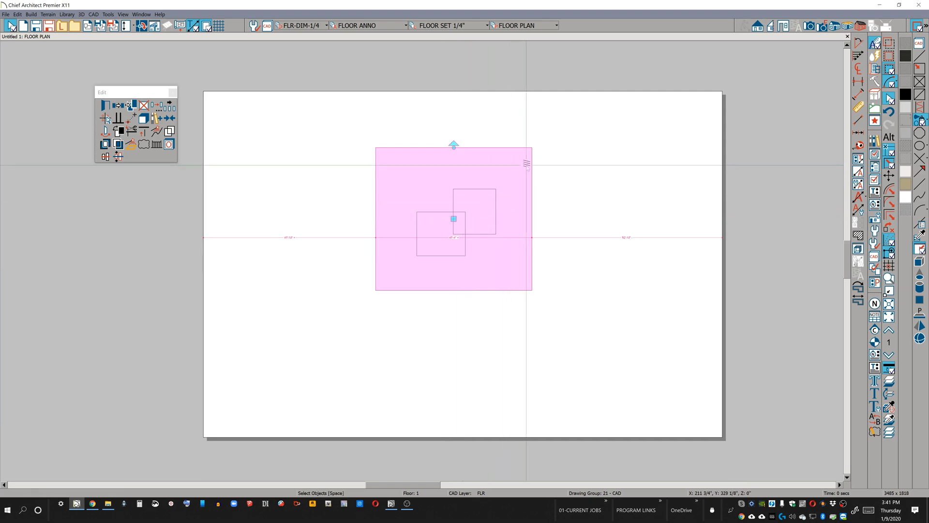
pyautogui.moveTo(563, 172)
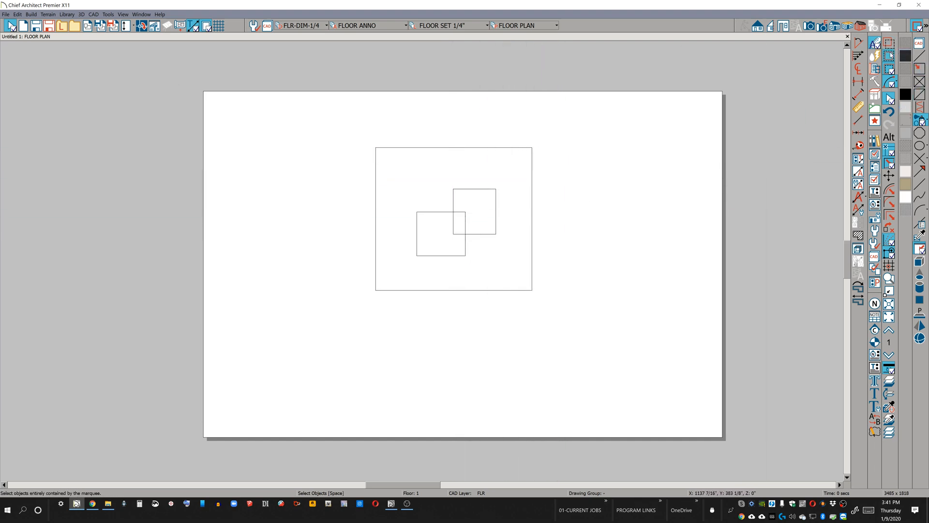
pyautogui.moveTo(889, 55)
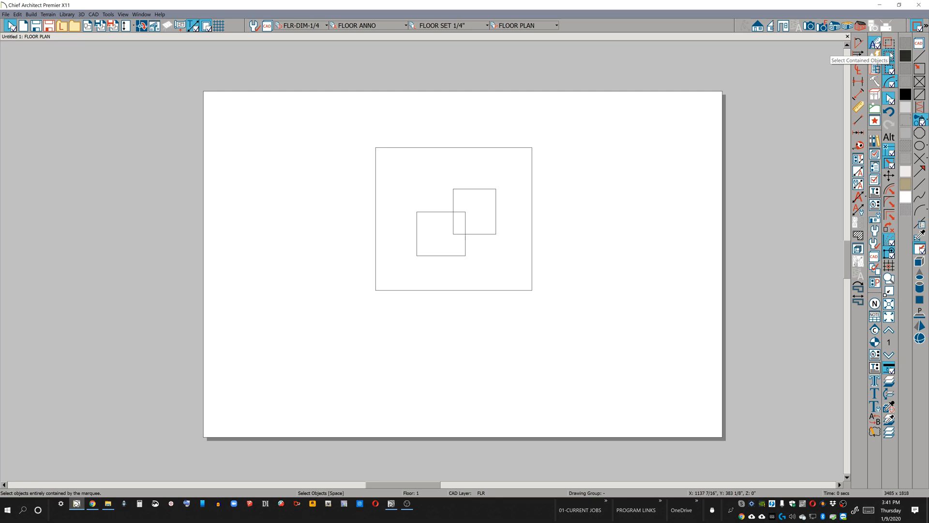
pyautogui.moveTo(556, 145)
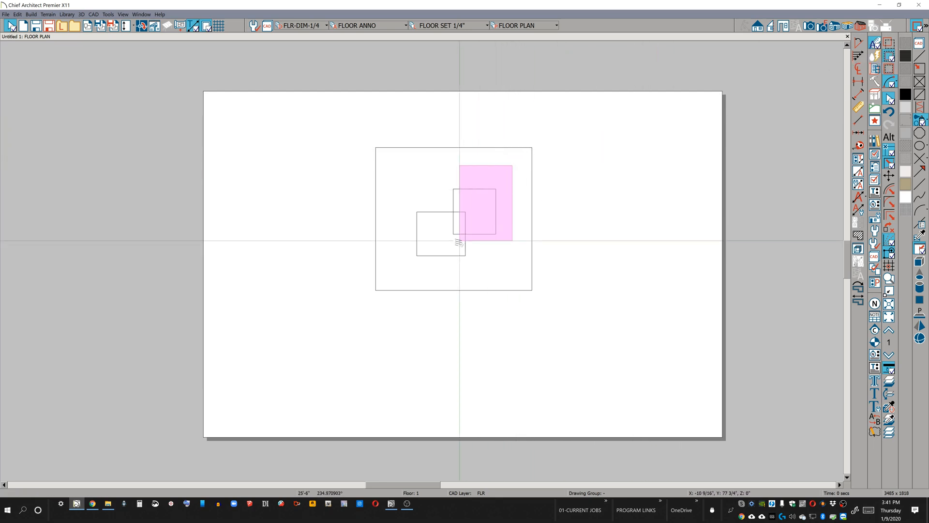
# Step: Test a marquee on the upper small box, then switch to Select Objects by Center and marquee it
pyautogui.click(474, 210)
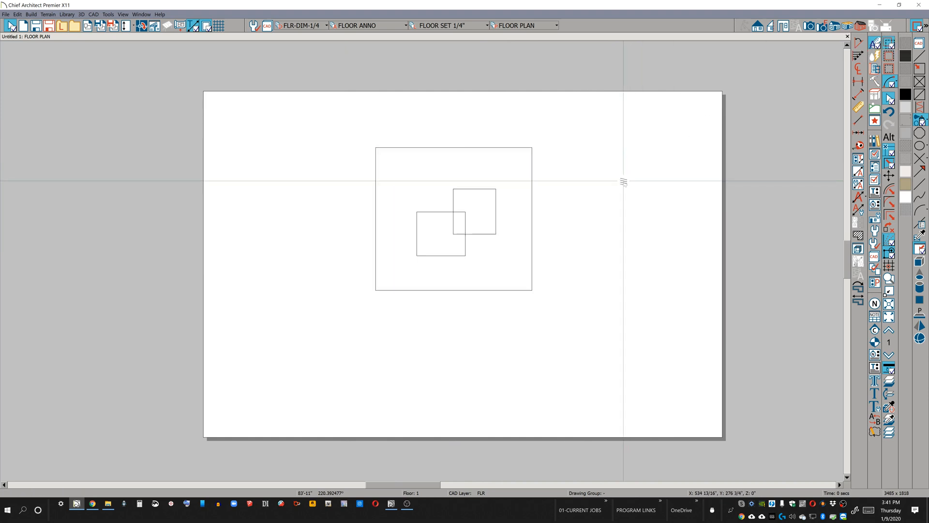
pyautogui.moveTo(447, 196)
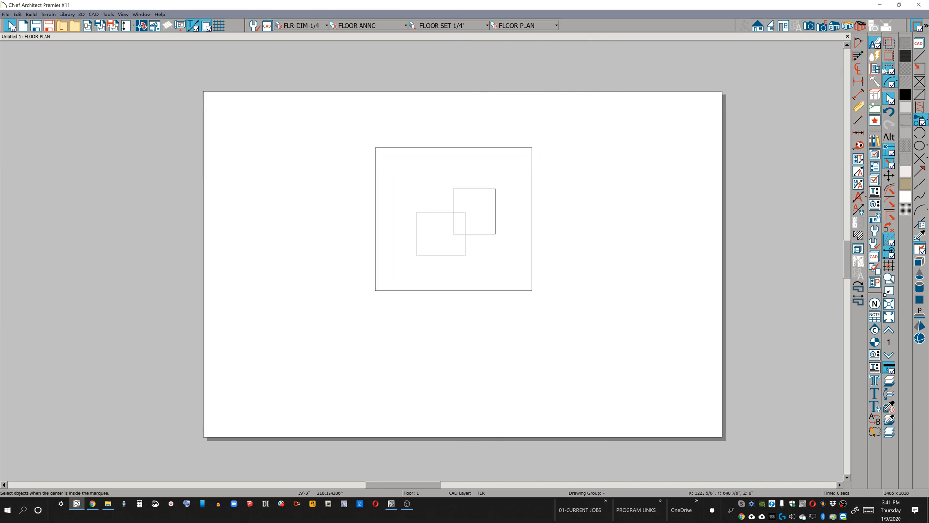
pyautogui.click(481, 212)
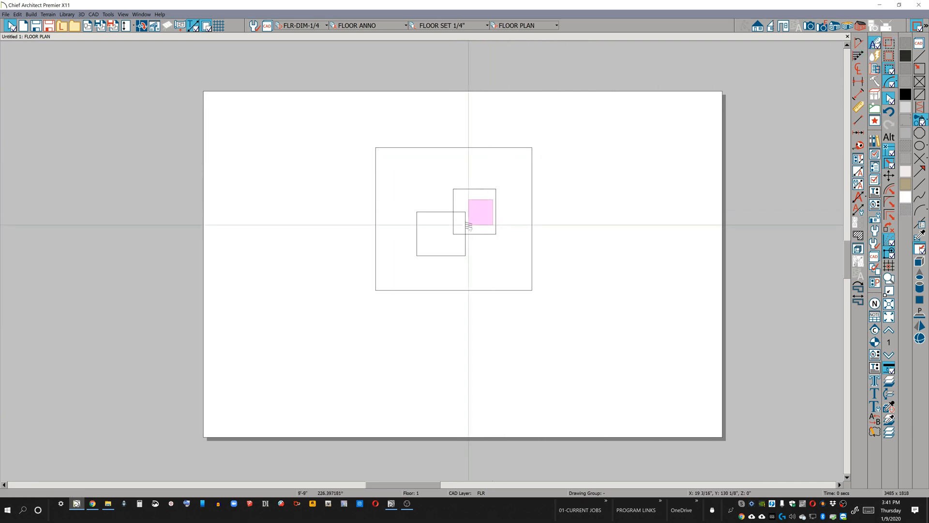
pyautogui.click(481, 211)
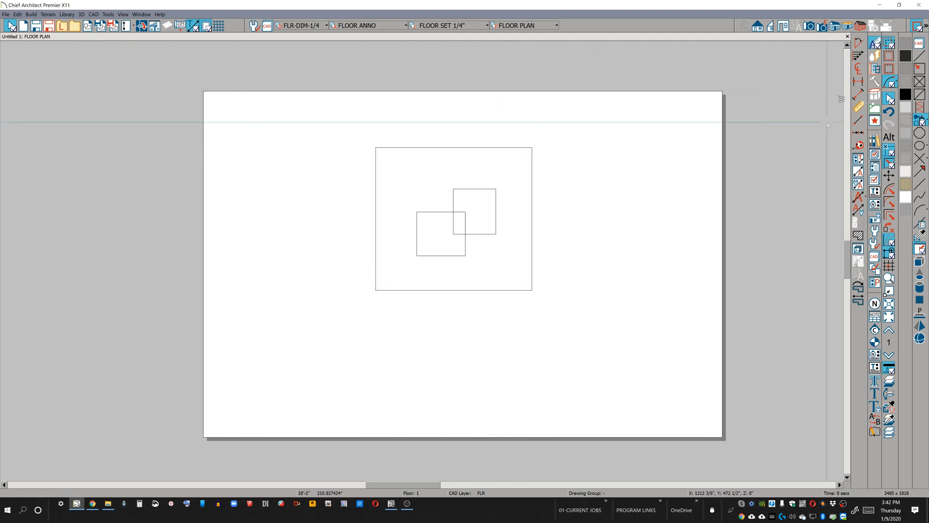
# Step: Set Marquee Selection to 'Select Contained Objects' in the Edit panel of Preferences
pyautogui.click(17, 14)
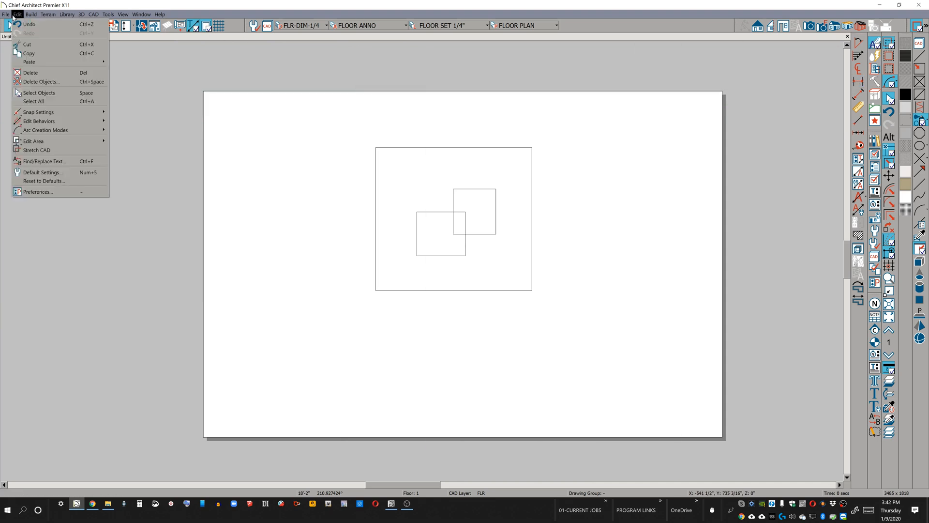
pyautogui.moveTo(43, 180)
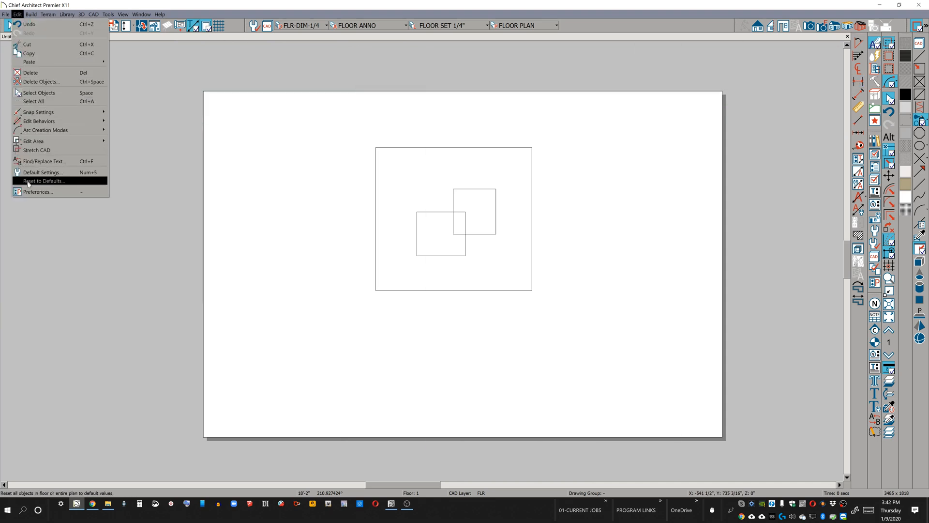
pyautogui.click(37, 192)
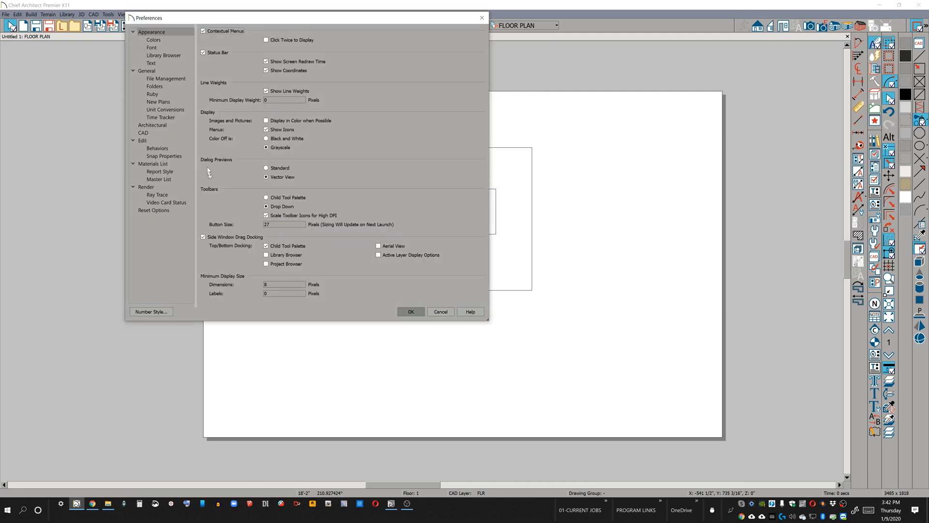
pyautogui.click(142, 140)
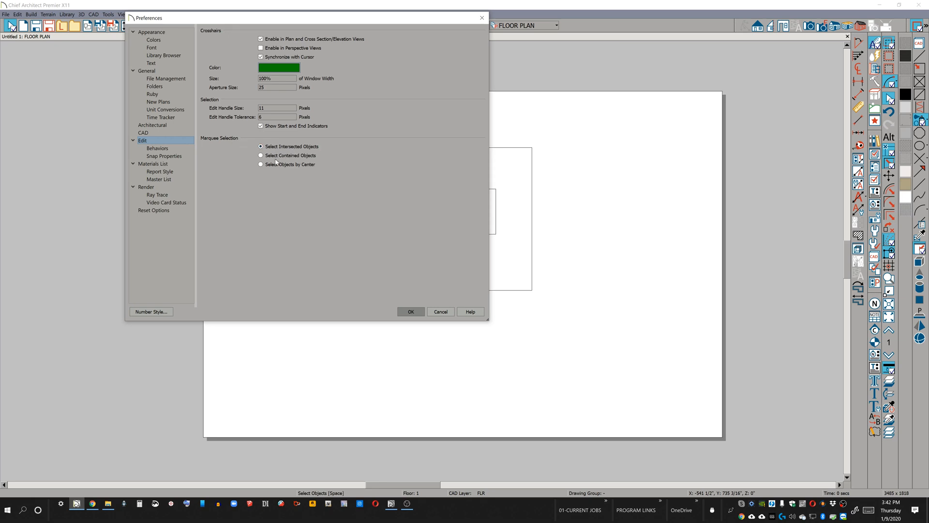
pyautogui.moveTo(273, 159)
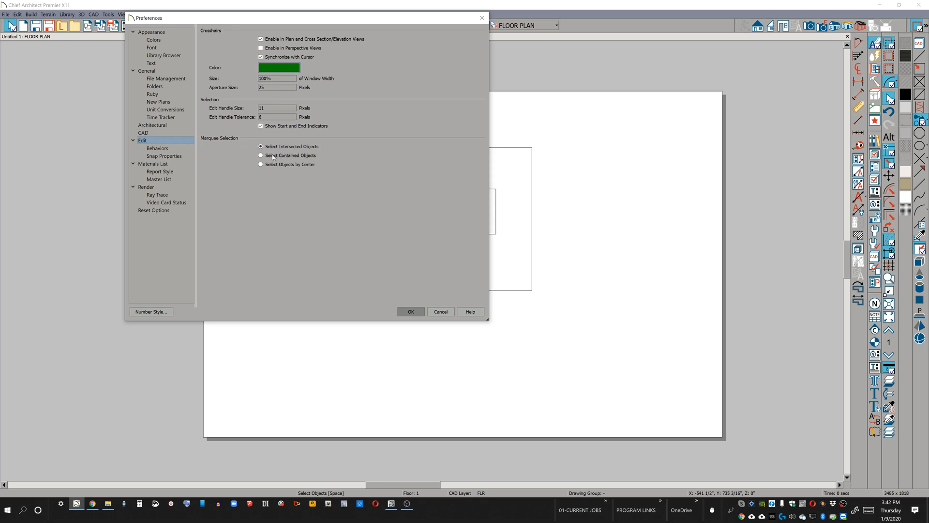
pyautogui.click(260, 155)
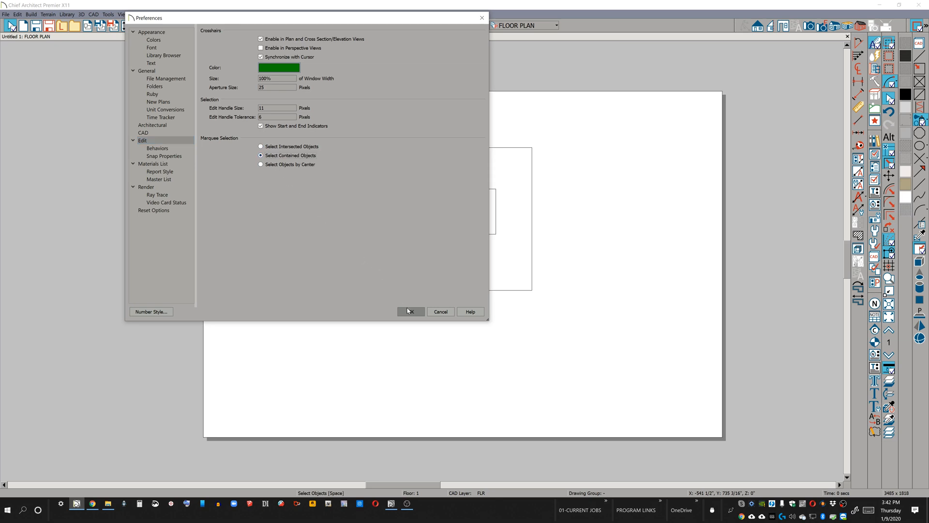
pyautogui.click(409, 312)
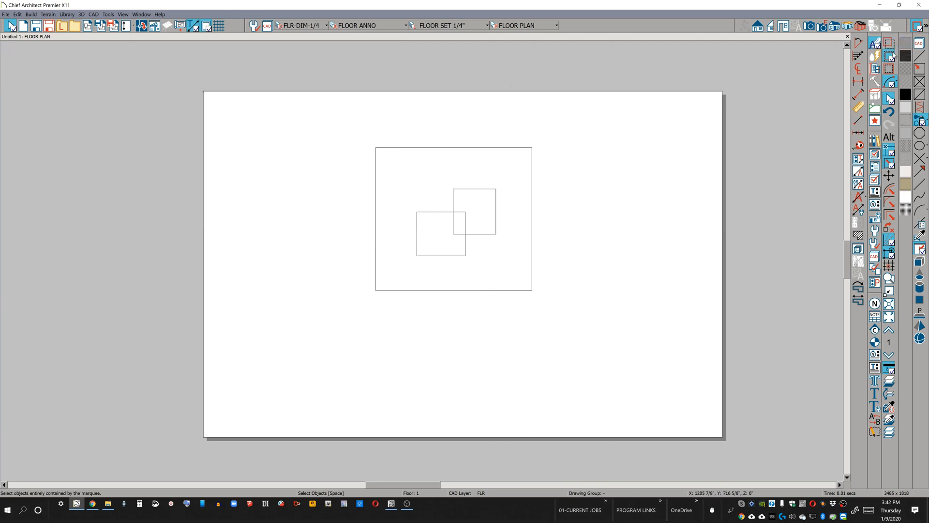
pyautogui.moveTo(893, 56)
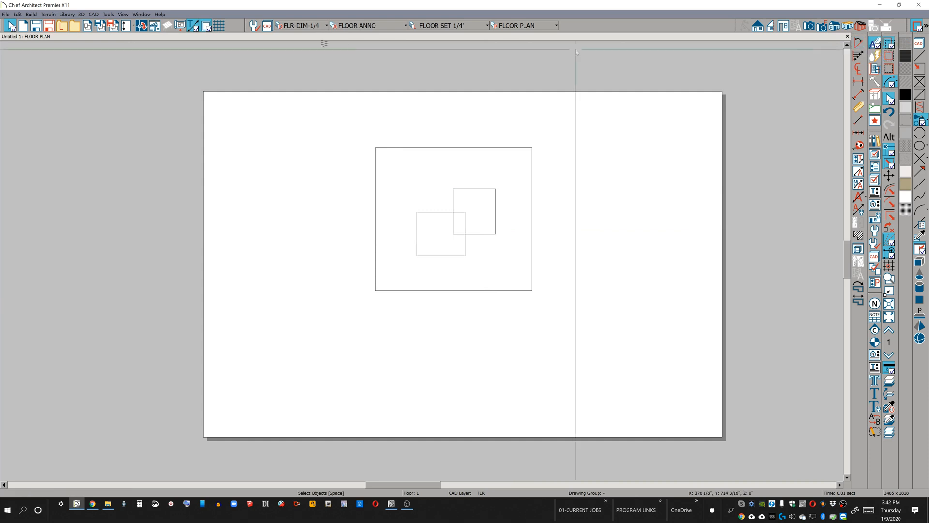
# Step: Restore intersected-object marquee selection in Edit preferences, then bring up Tools > Toolbar Customization
pyautogui.click(17, 14)
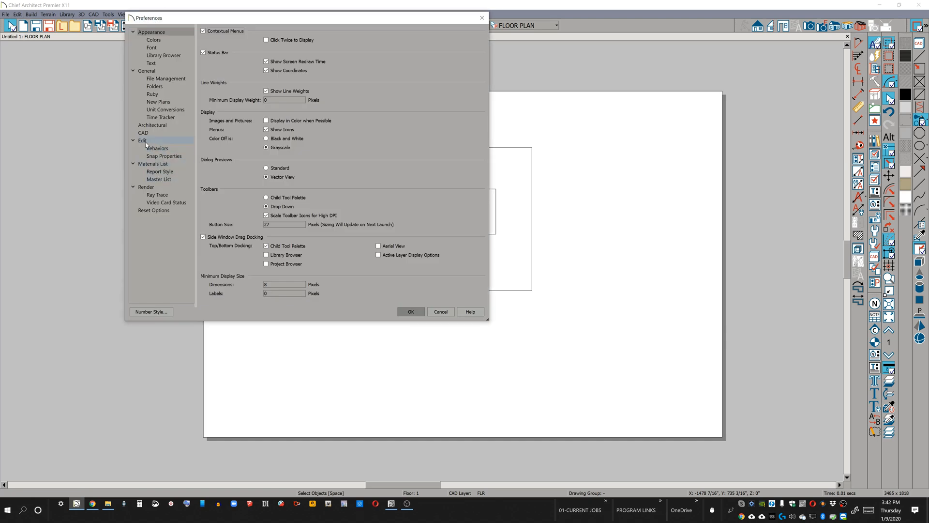
pyautogui.click(142, 140)
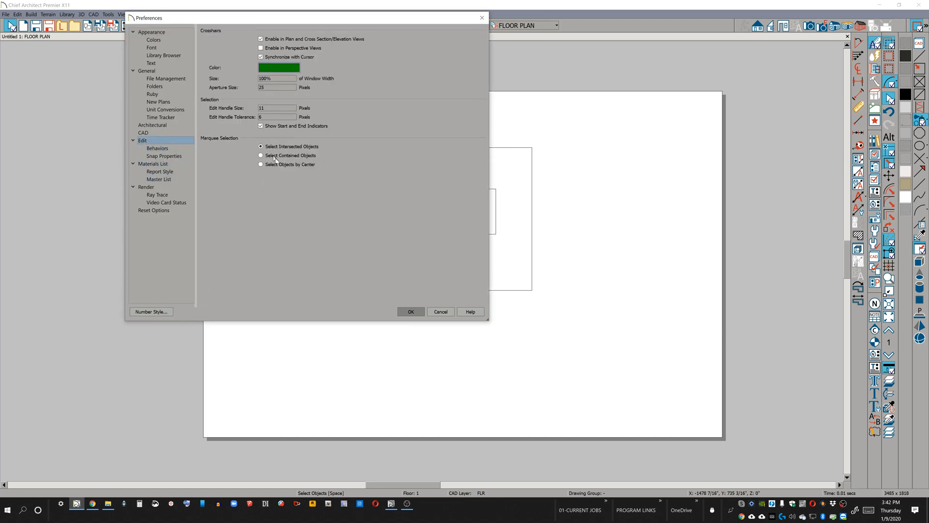
pyautogui.moveTo(333, 203)
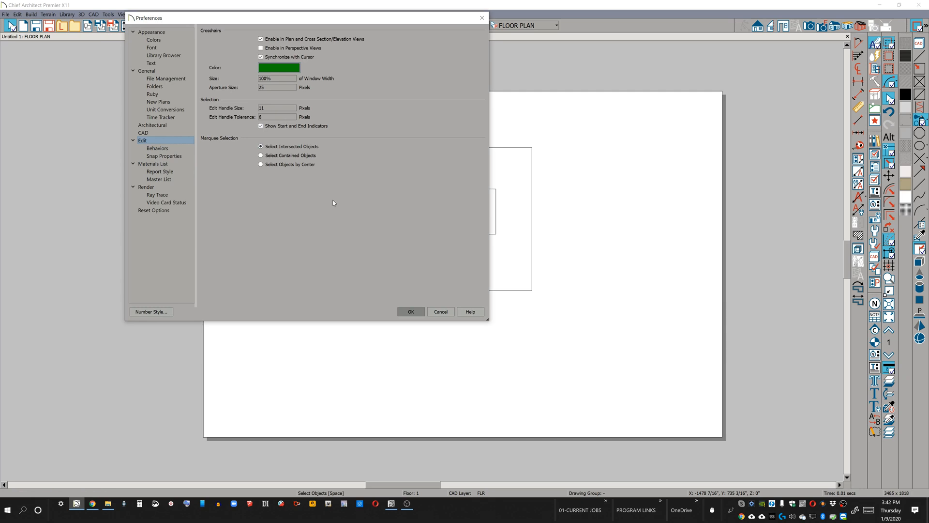
pyautogui.click(411, 311)
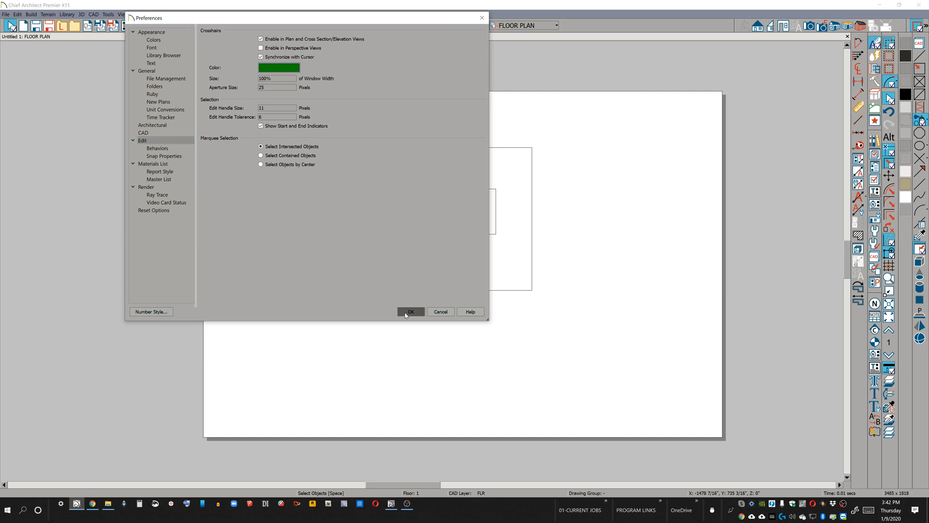
pyautogui.click(410, 312)
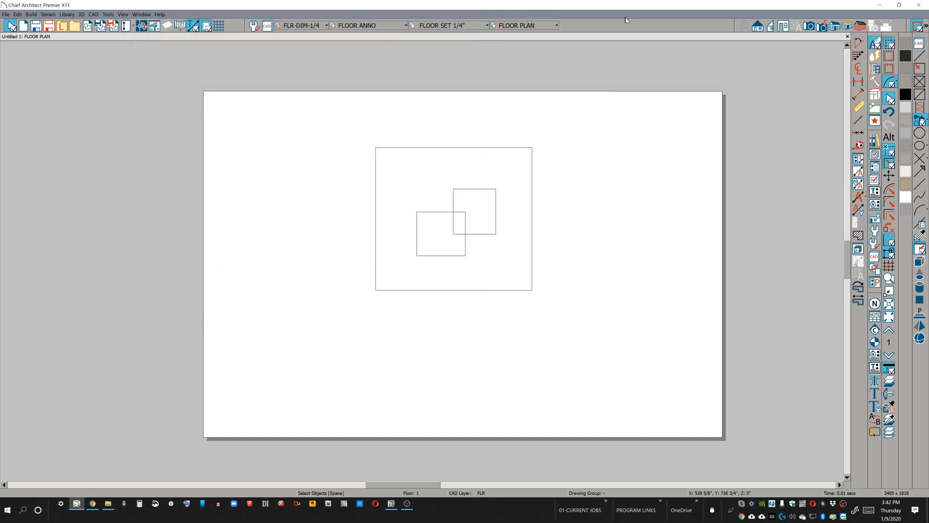
pyautogui.click(122, 14)
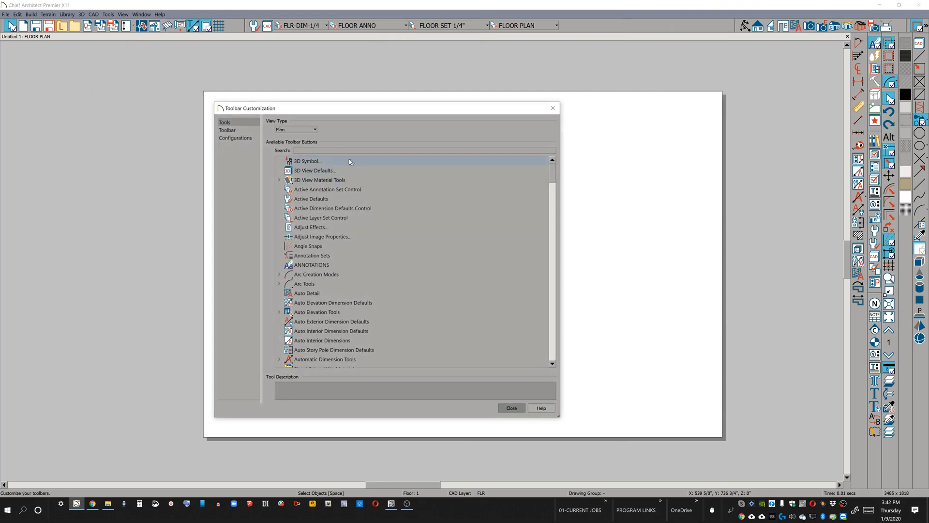
# Step: Search 'marquee' and add the Select Contained, Intersected and By Center buttons to the top toolbar
pyautogui.write('marqu')
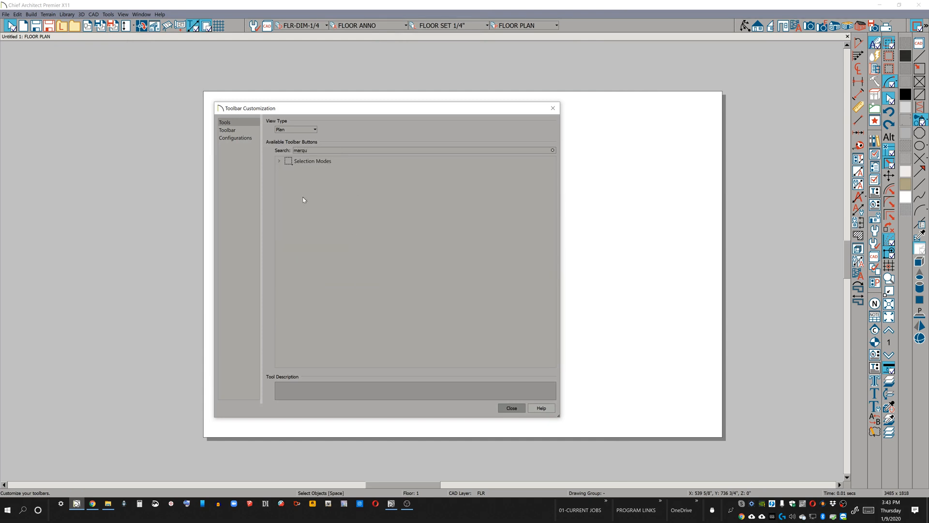
pyautogui.click(279, 161)
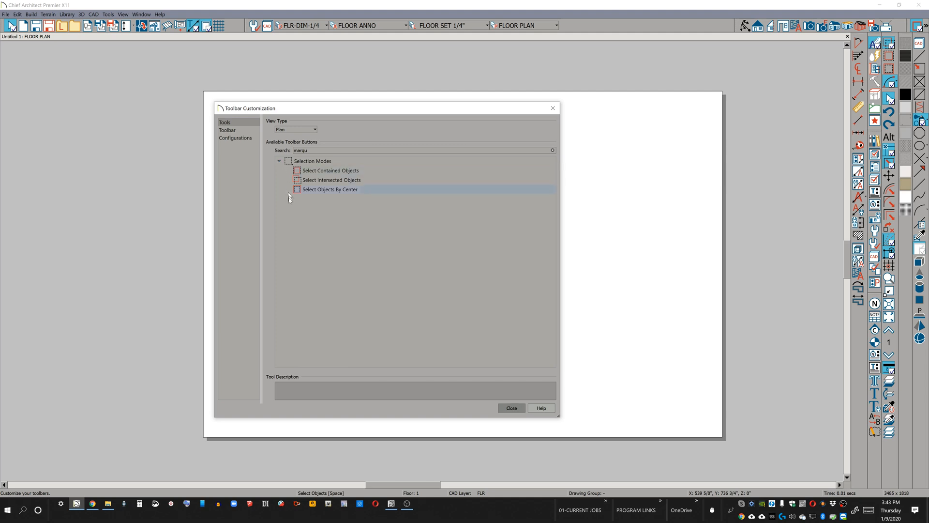
pyautogui.click(330, 171)
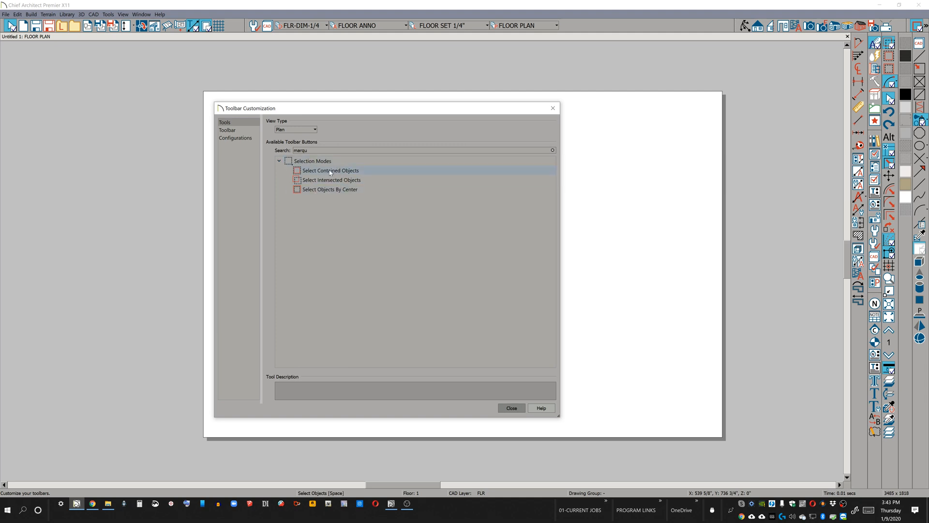
pyautogui.click(330, 170)
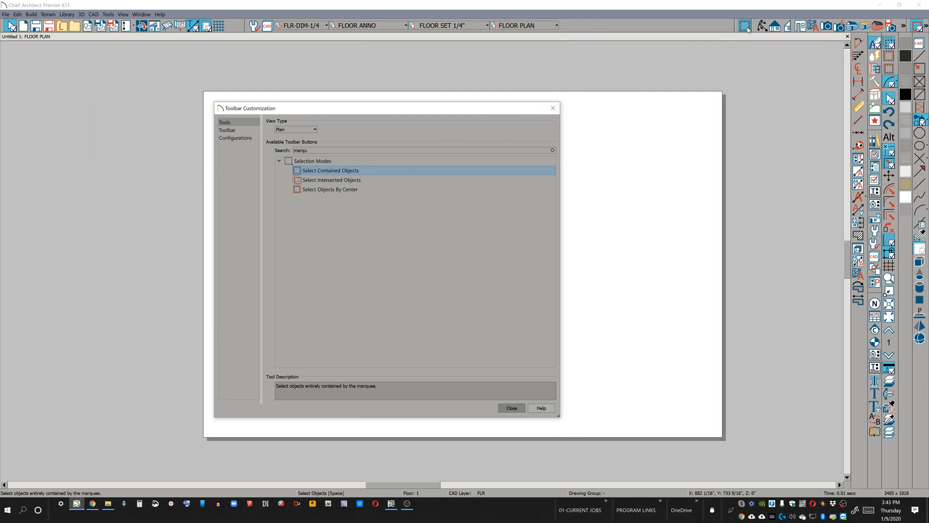
pyautogui.click(332, 180)
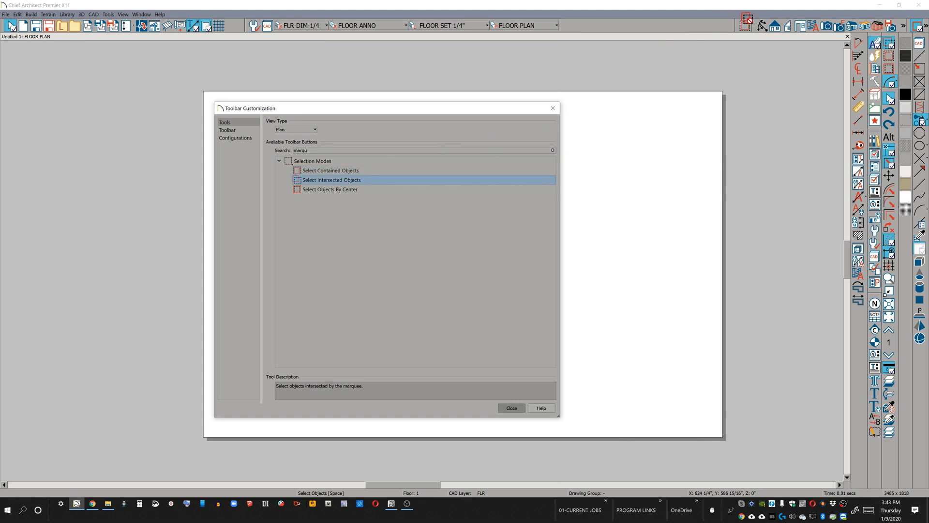
pyautogui.moveTo(341, 189)
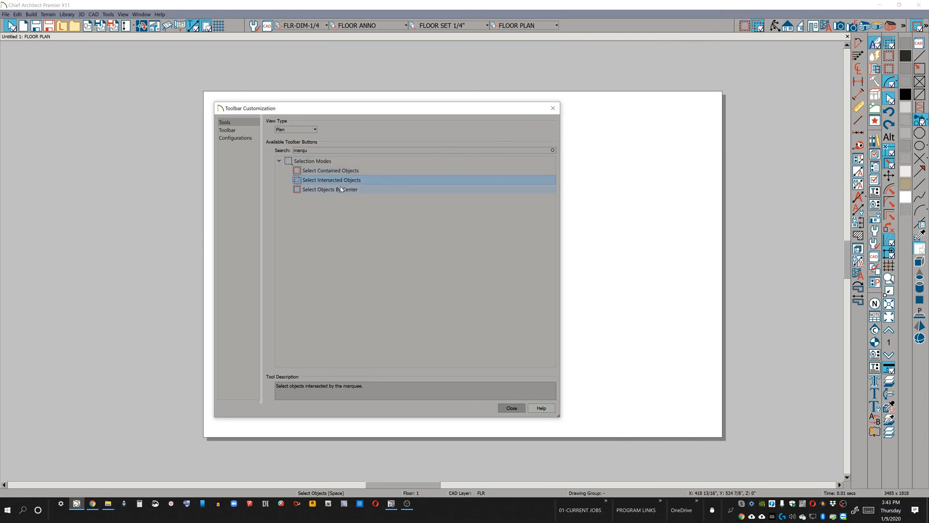
pyautogui.click(329, 189)
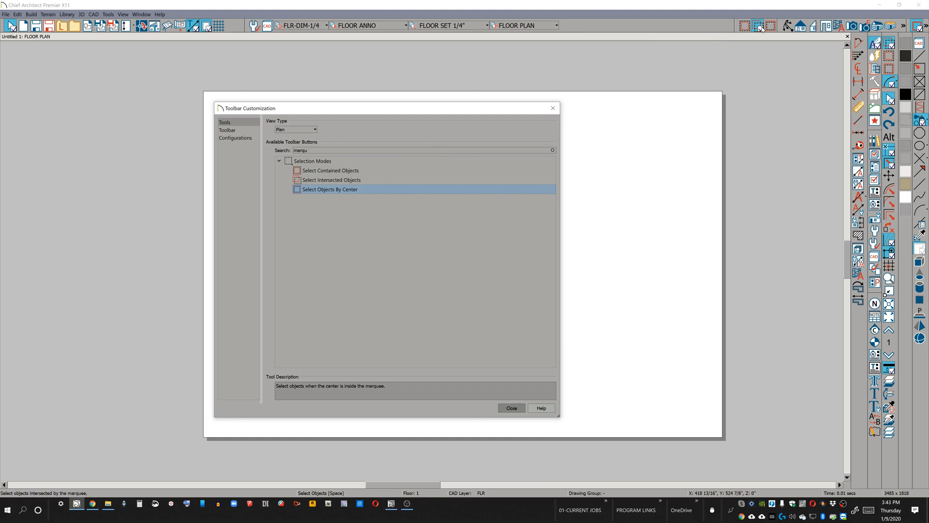
pyautogui.click(511, 407)
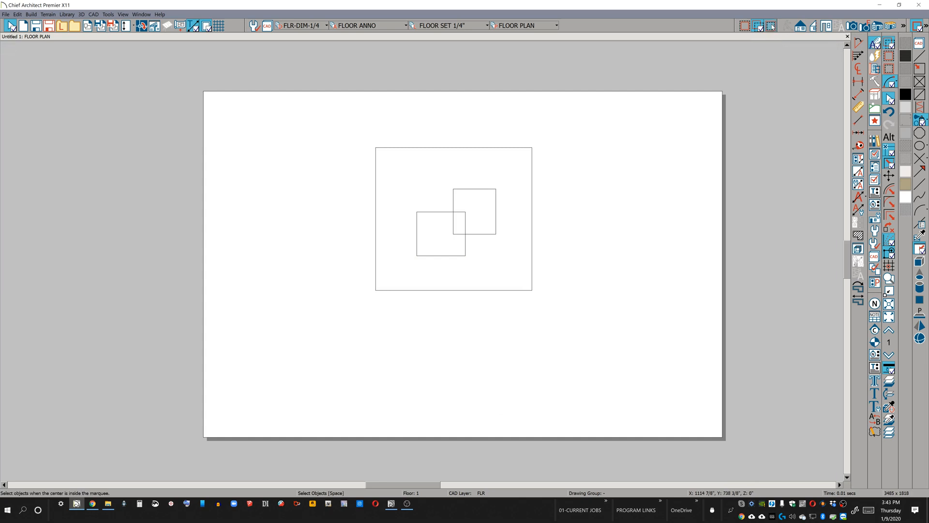
# Step: Switch marquee selection to Select Contained Objects using the new toolbar button
pyautogui.click(744, 25)
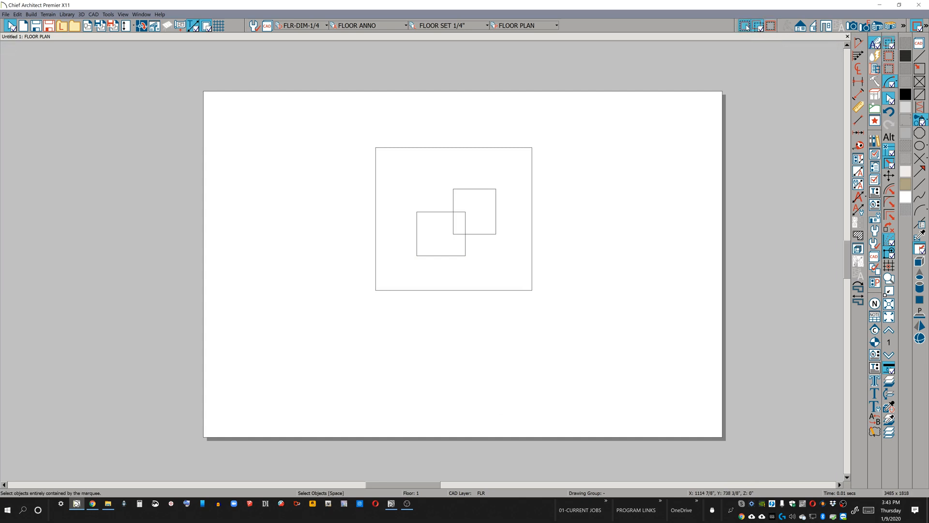
pyautogui.moveTo(541, 169)
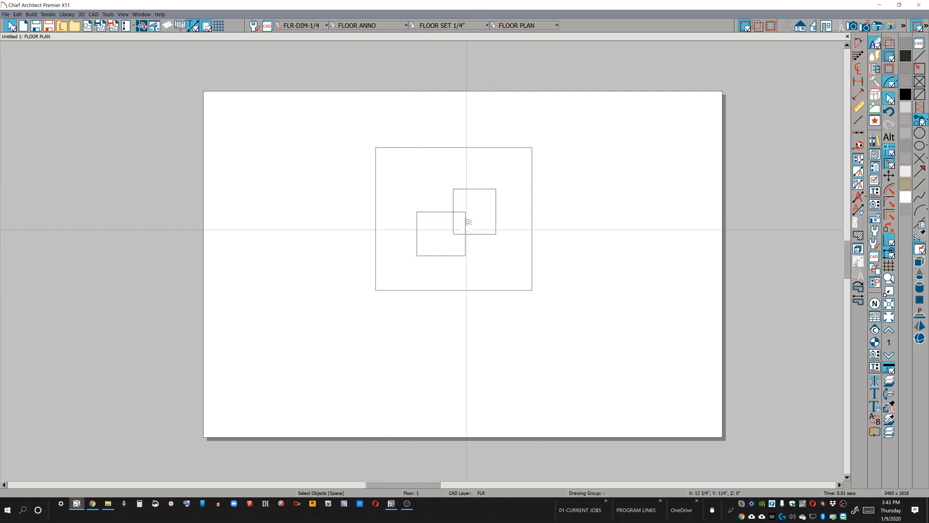
pyautogui.moveTo(532, 196)
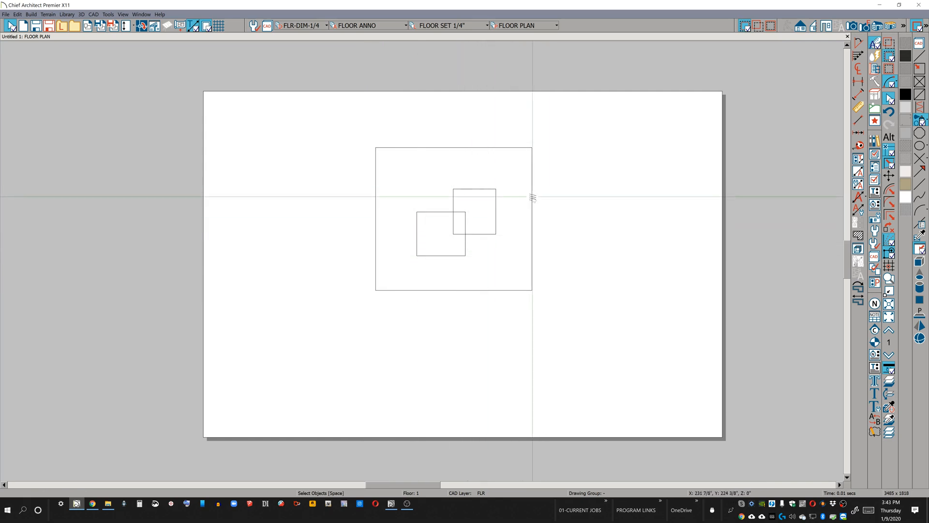
pyautogui.moveTo(575, 197)
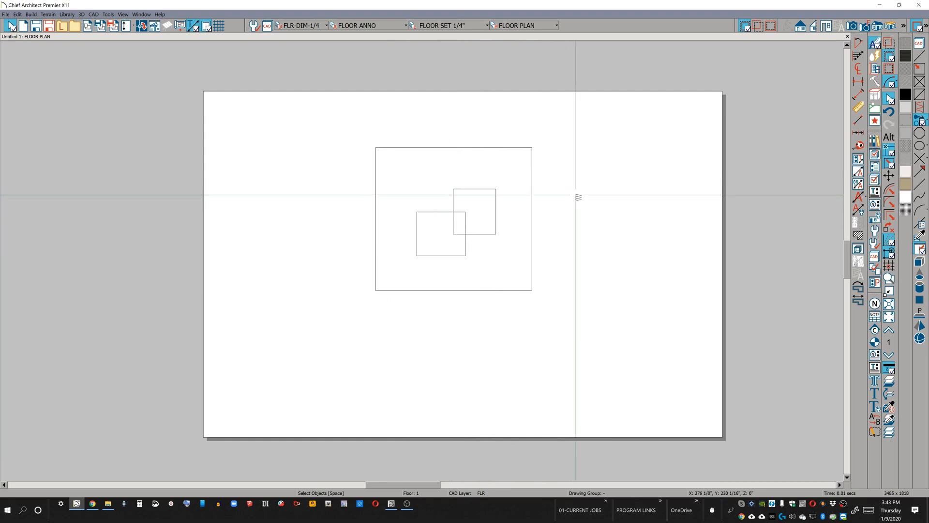
pyautogui.moveTo(526, 173)
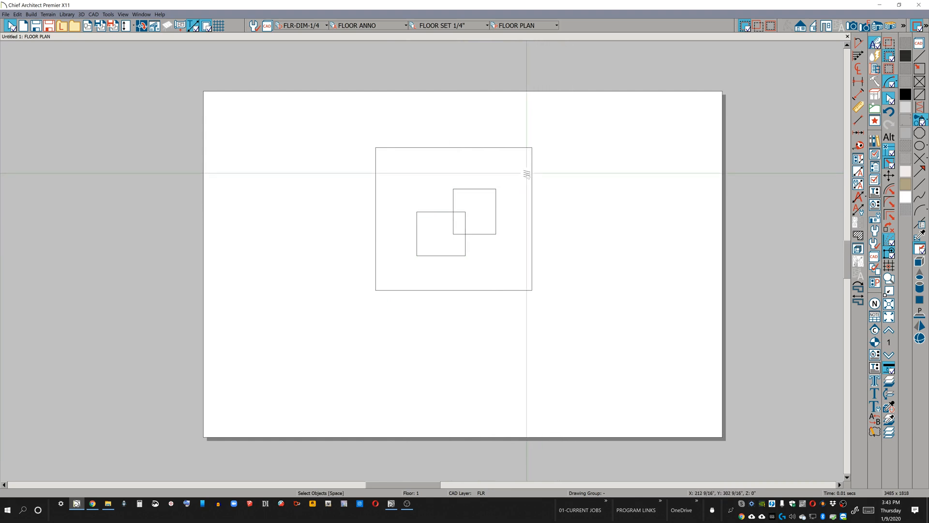
pyautogui.moveTo(723, 146)
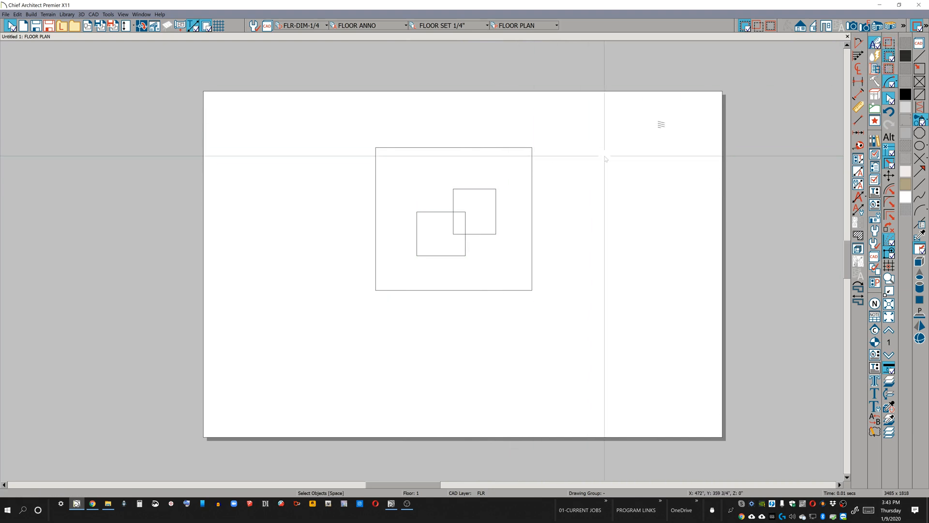
# Step: Switch marquee selection to Select Intersected Objects using the top toolbar button
pyautogui.click(757, 26)
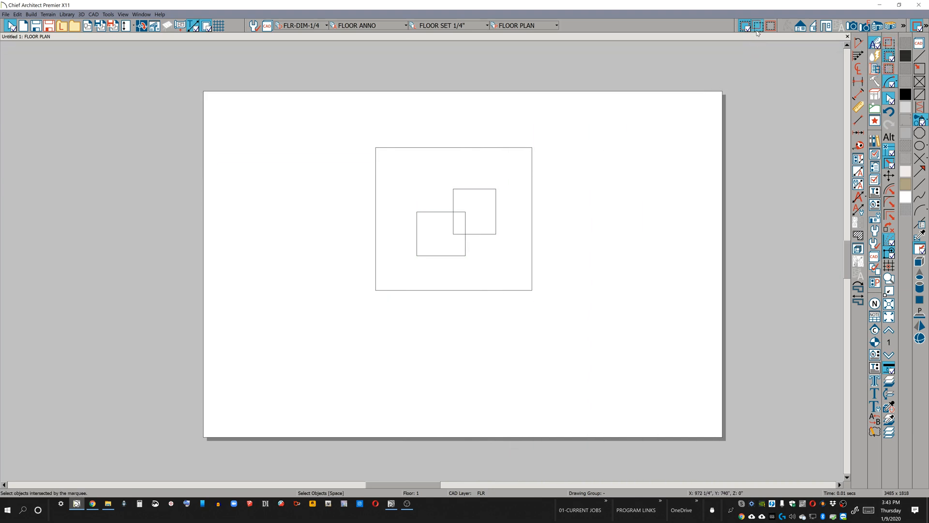
pyautogui.moveTo(757, 26)
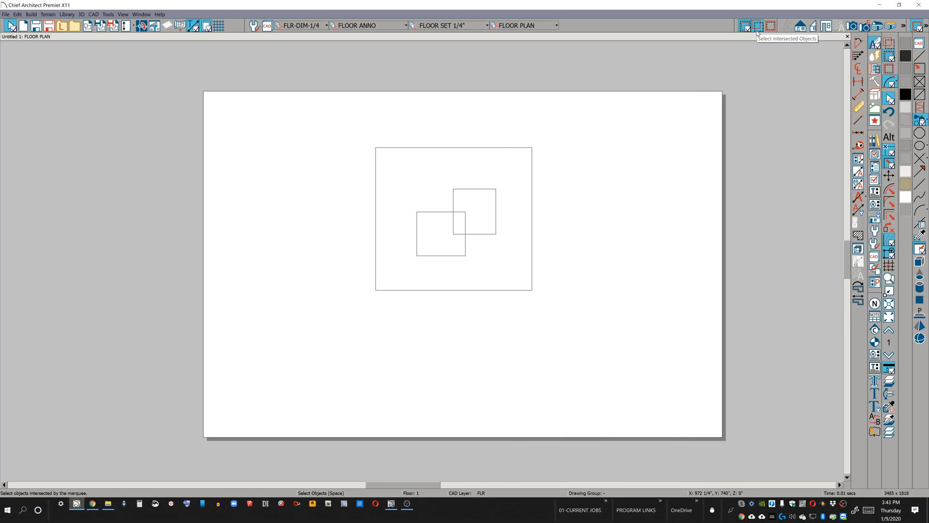
pyautogui.moveTo(557, 153)
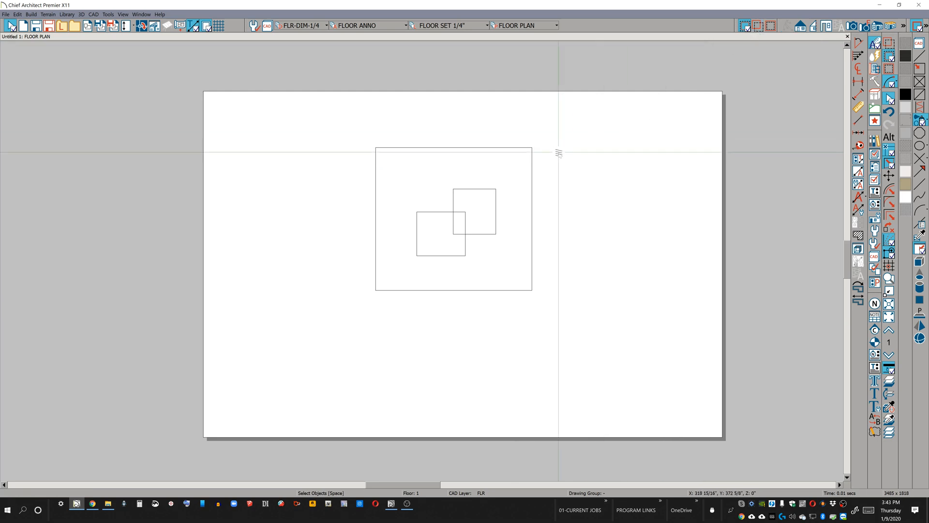
pyautogui.moveTo(566, 161)
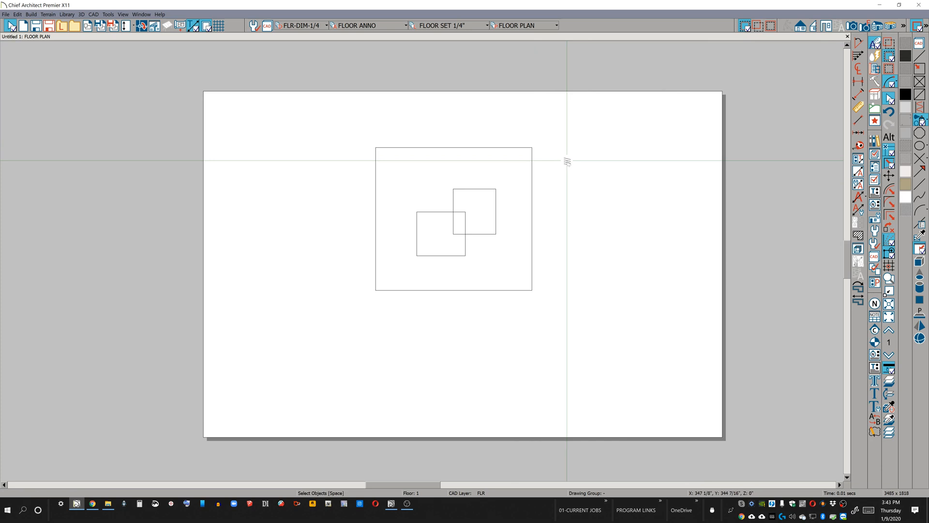
pyautogui.moveTo(567, 185)
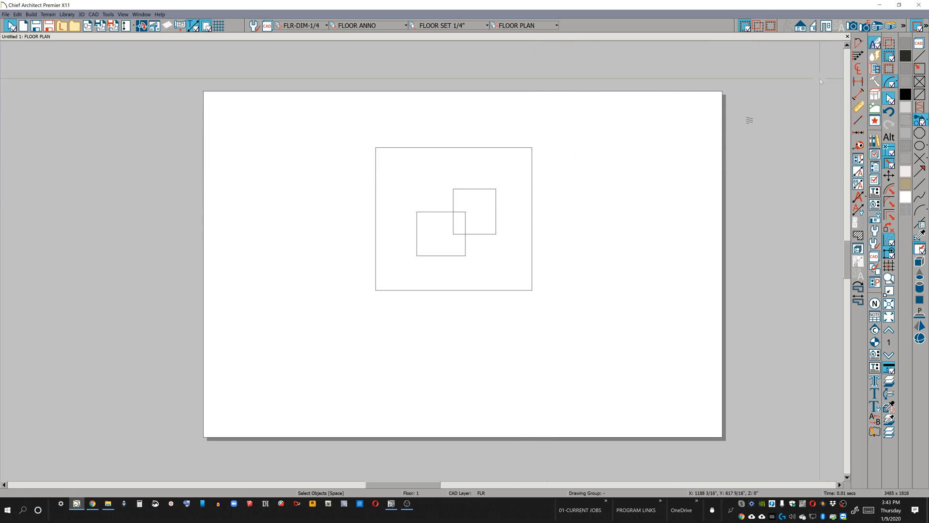
pyautogui.moveTo(545, 192)
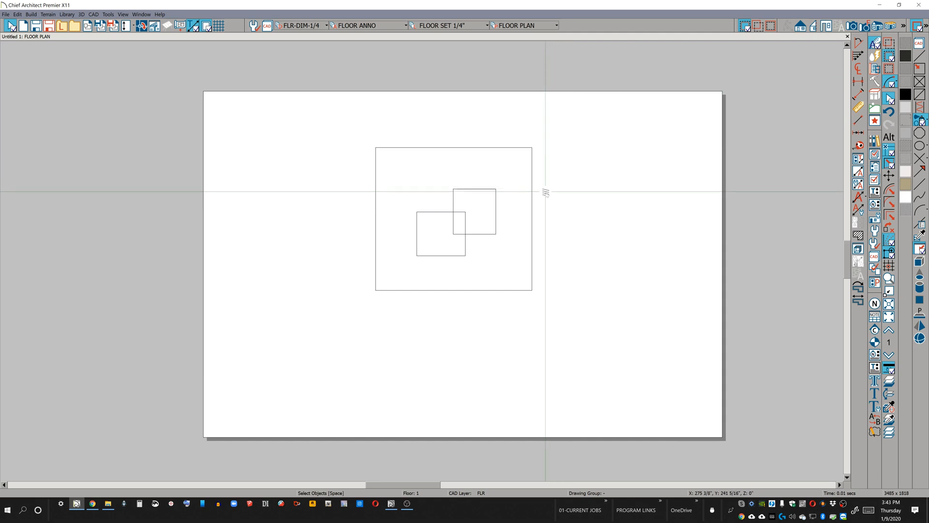
pyautogui.moveTo(541, 198)
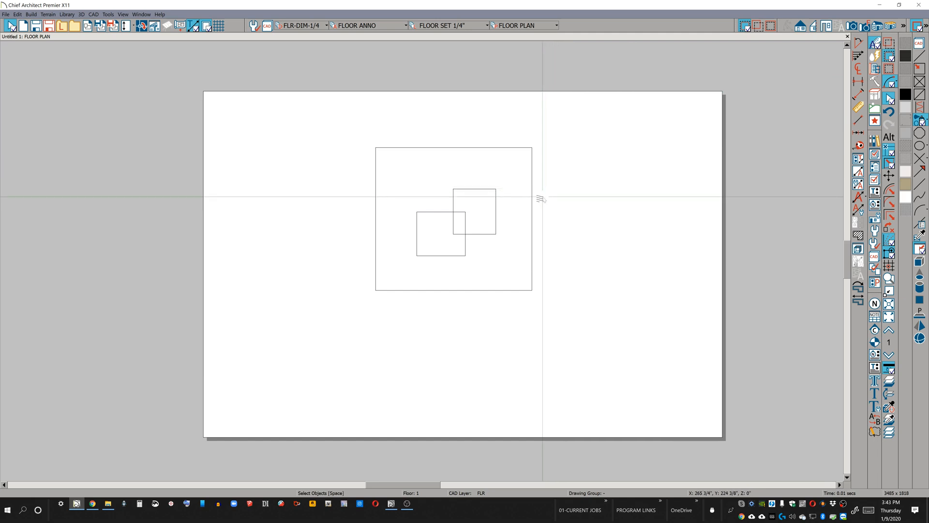